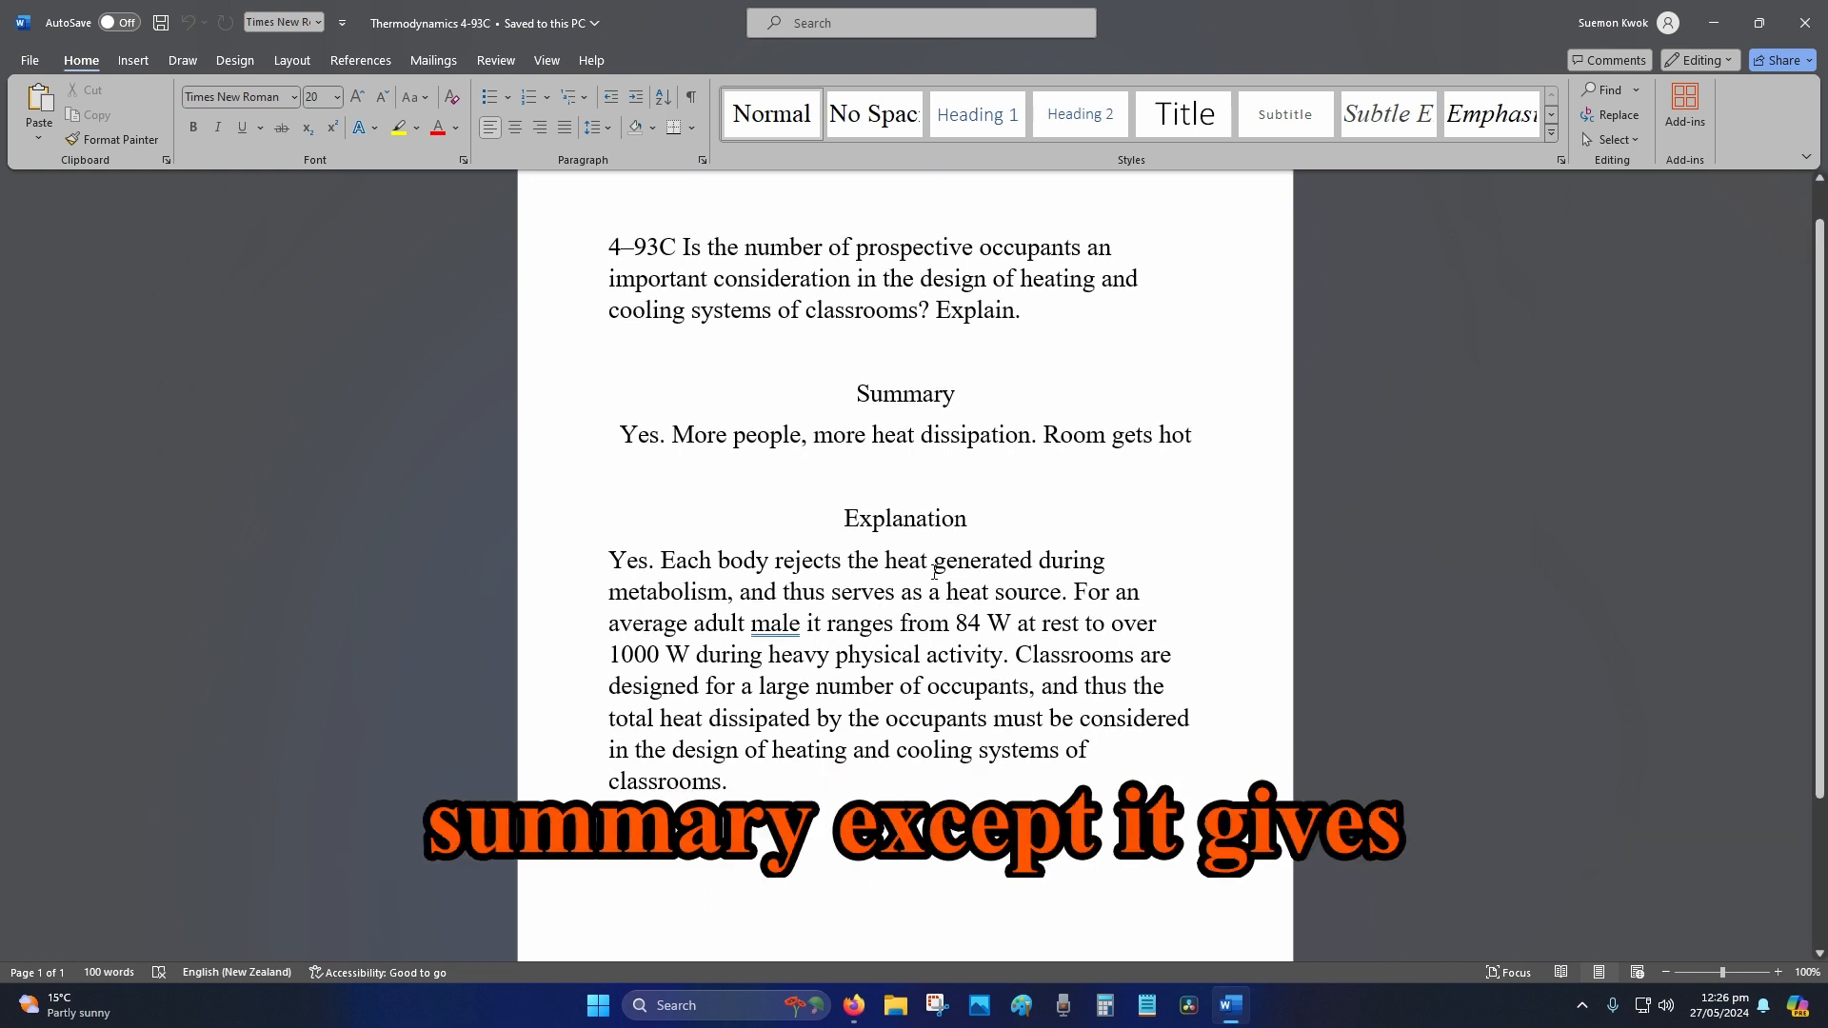
{"action": "scroll", "scroll_direction": "down", "scroll_amount": 3}
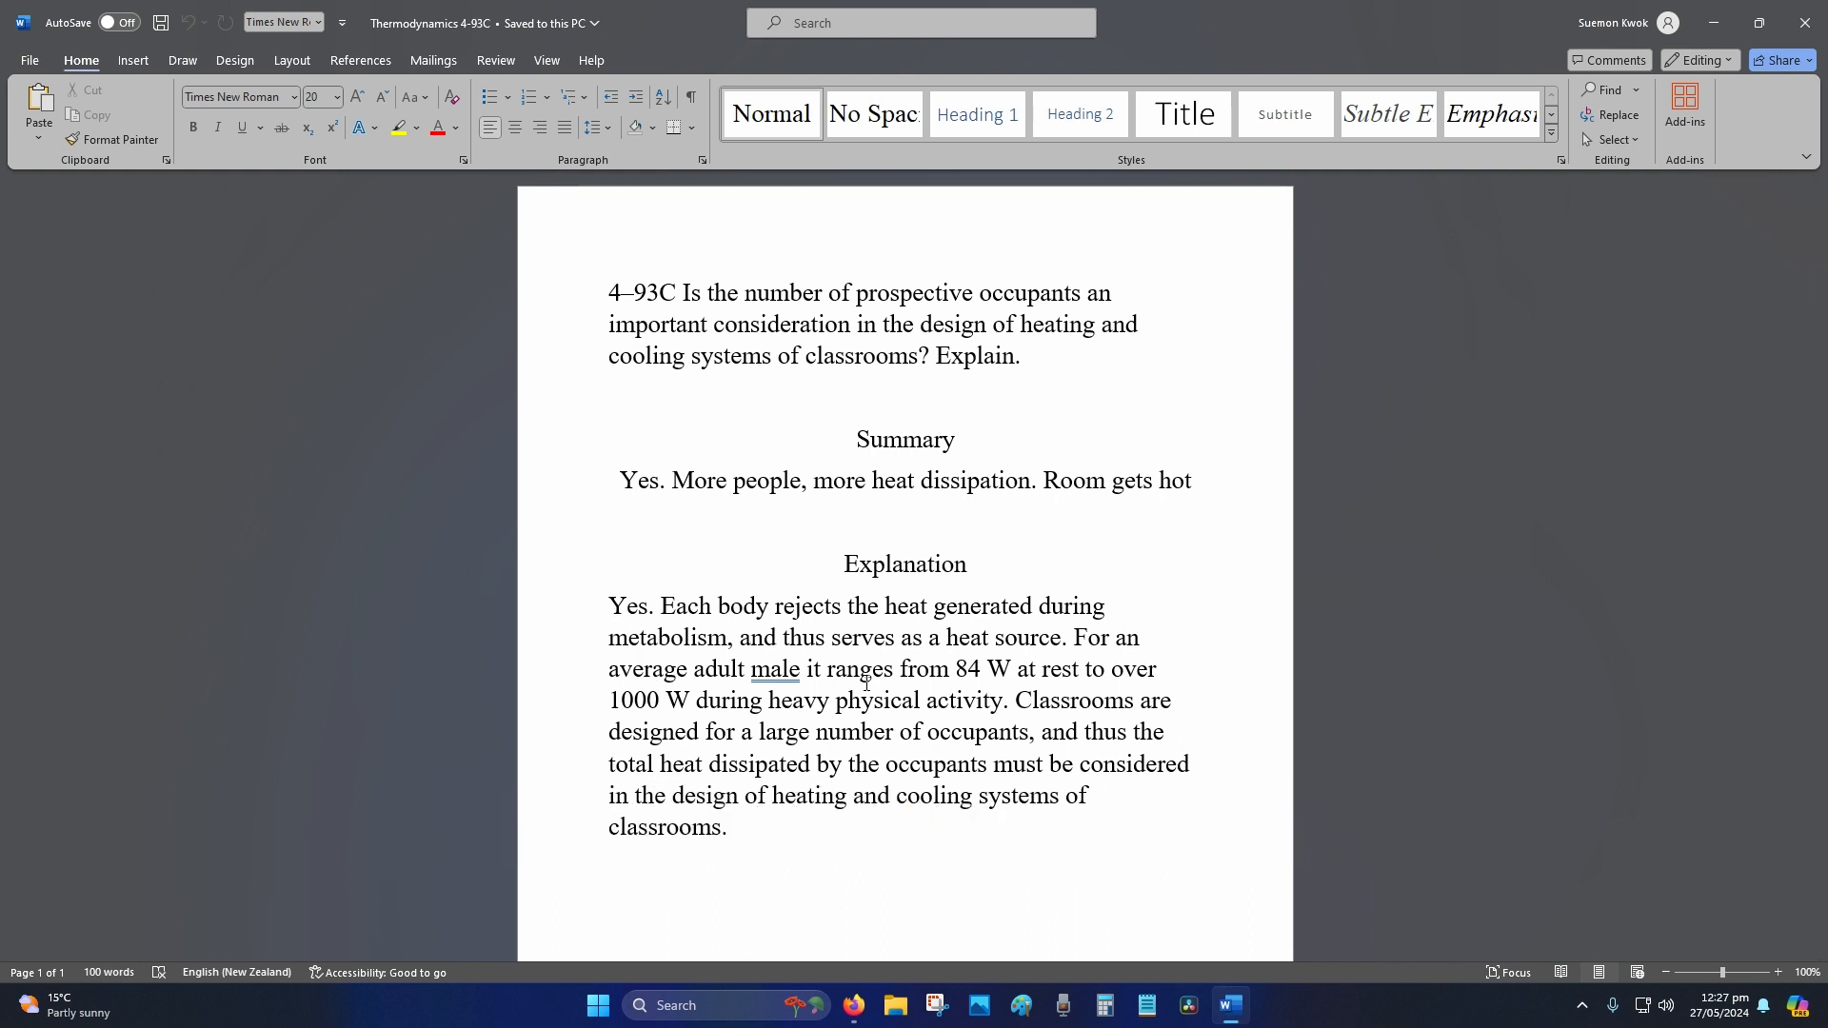
{"action": "scroll", "scroll_direction": "down", "scroll_amount": 3}
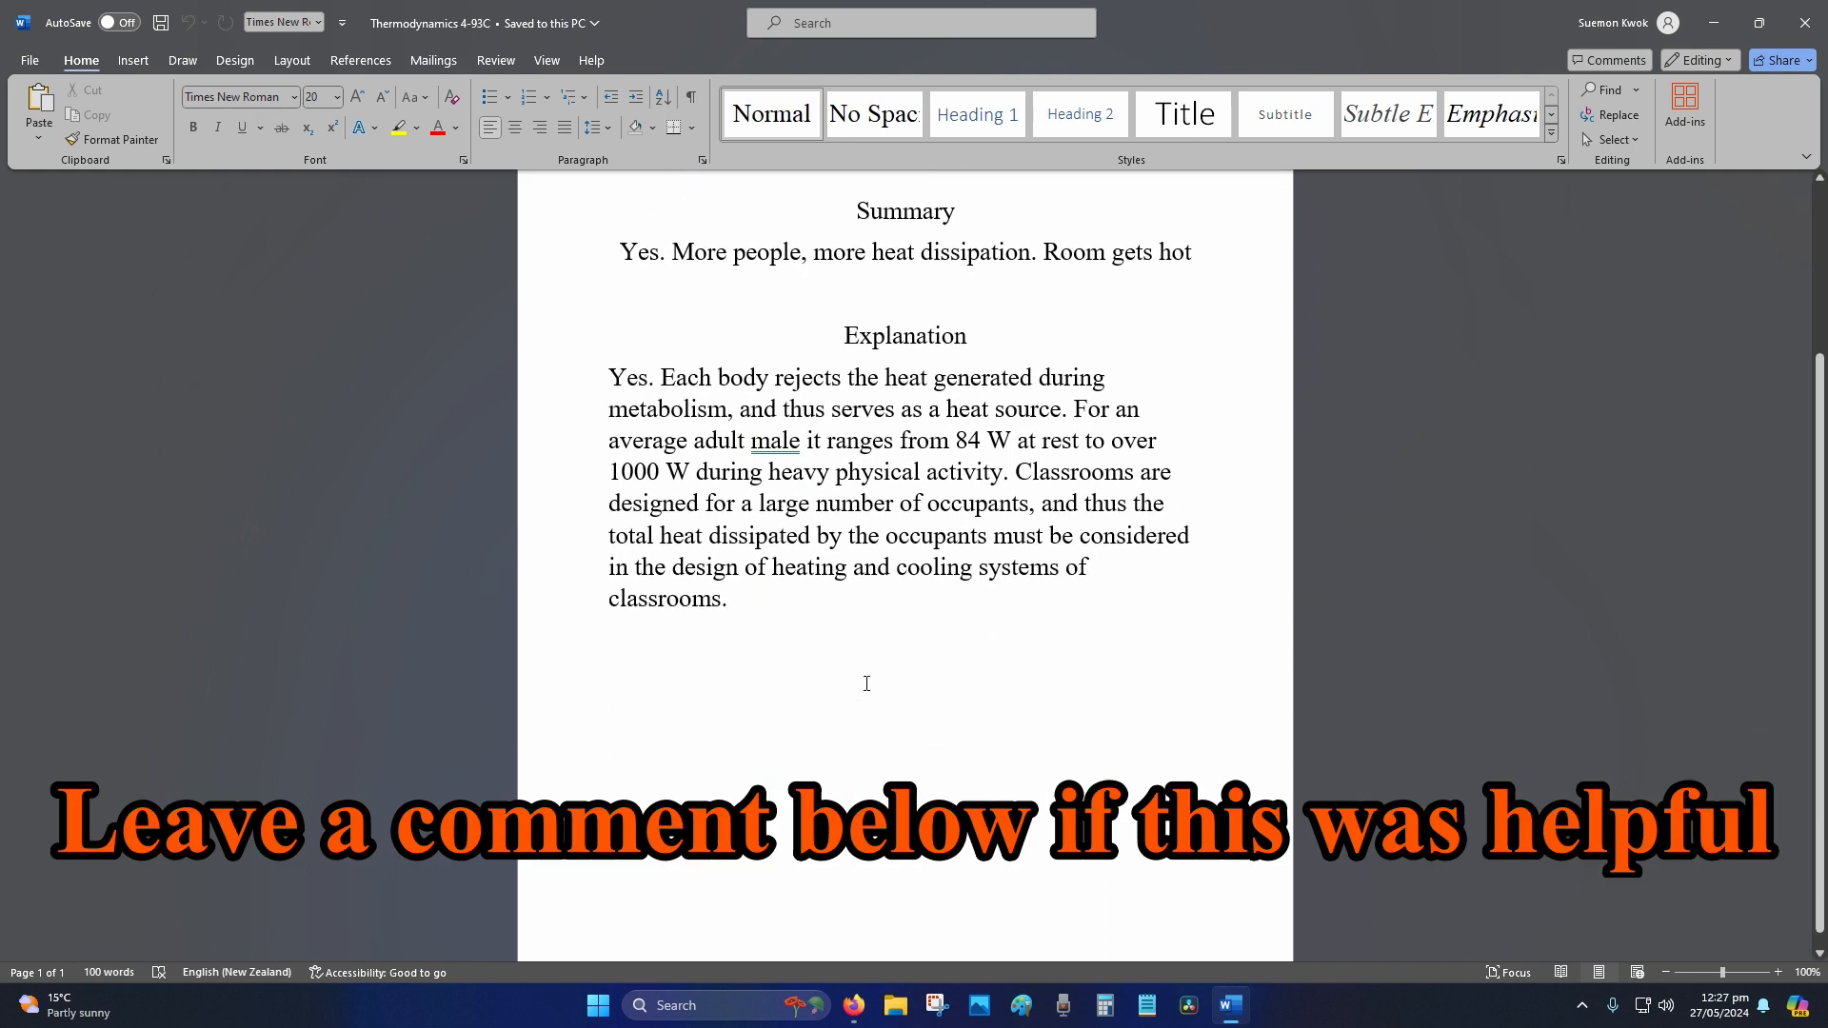